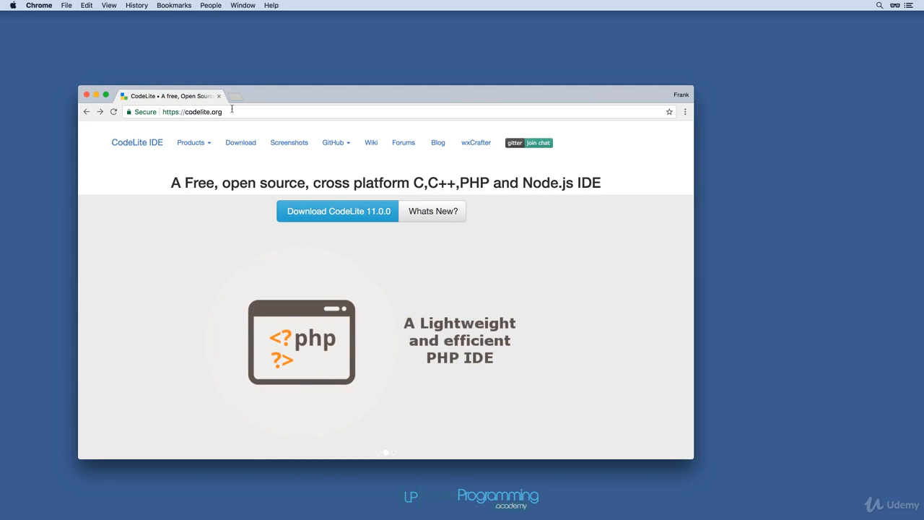
mouse_move(221, 268)
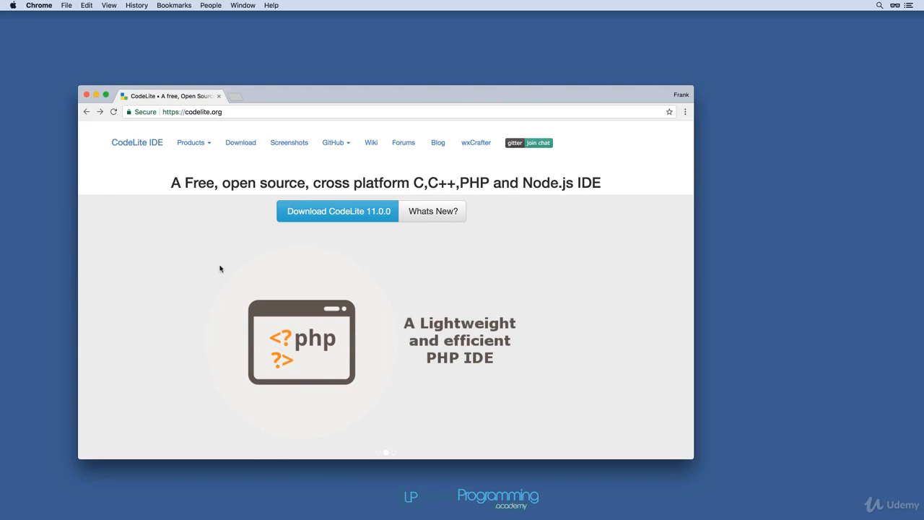
mouse_move(232, 176)
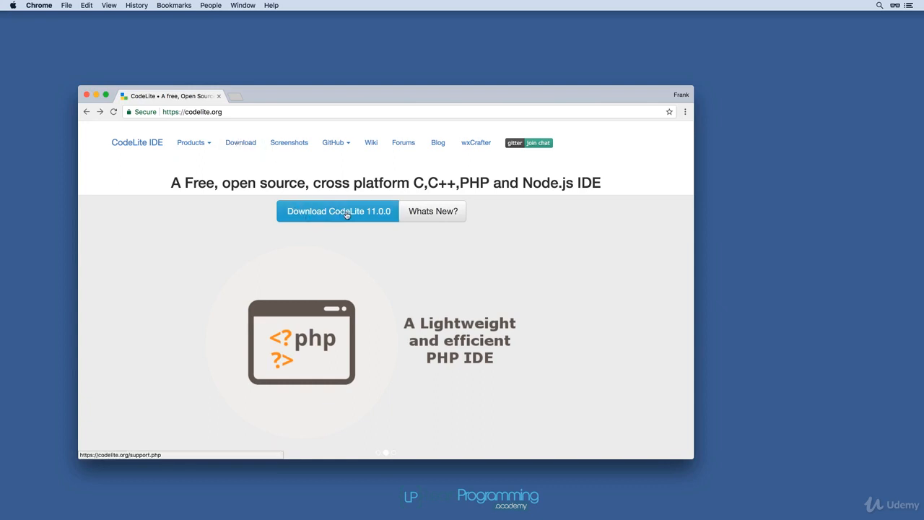
Step: Follow the 'Download CodeLite 11.0.0' button to the optional-payment support page
left_click(338, 211)
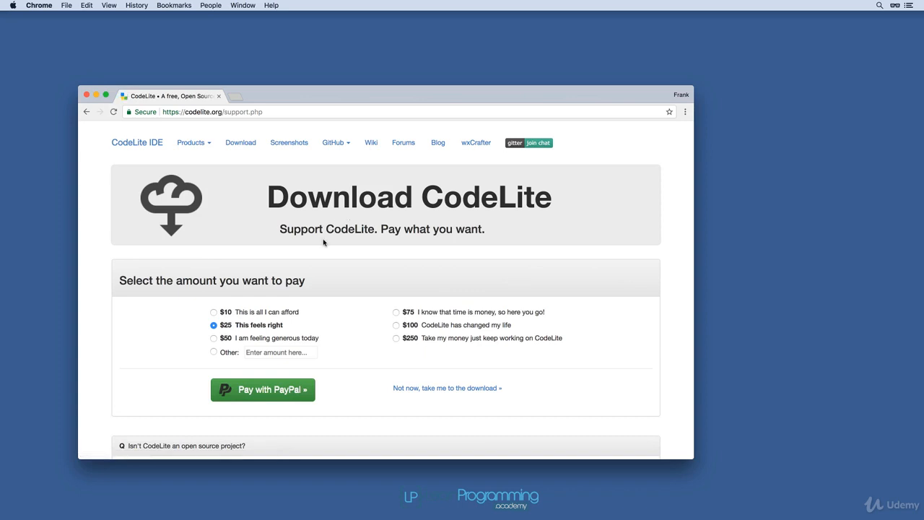
mouse_move(375, 407)
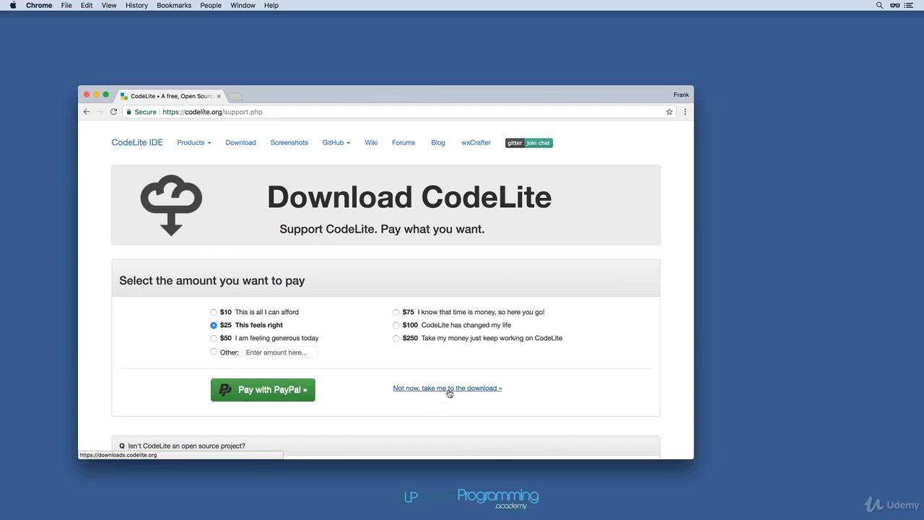
Step: Skip paying and download the CodeLite 11.0 OSX App Bundle via its Direct Link
left_click(448, 387)
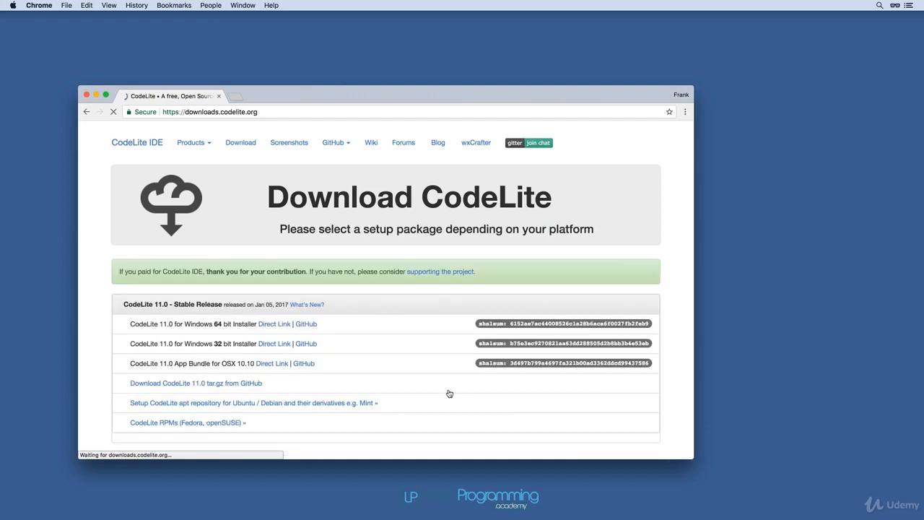
scroll("down", 3)
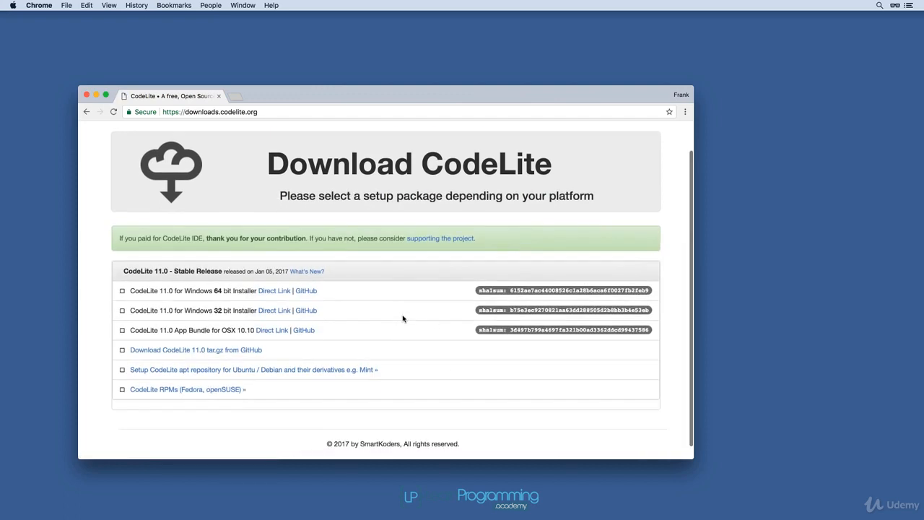
scroll("down", 3)
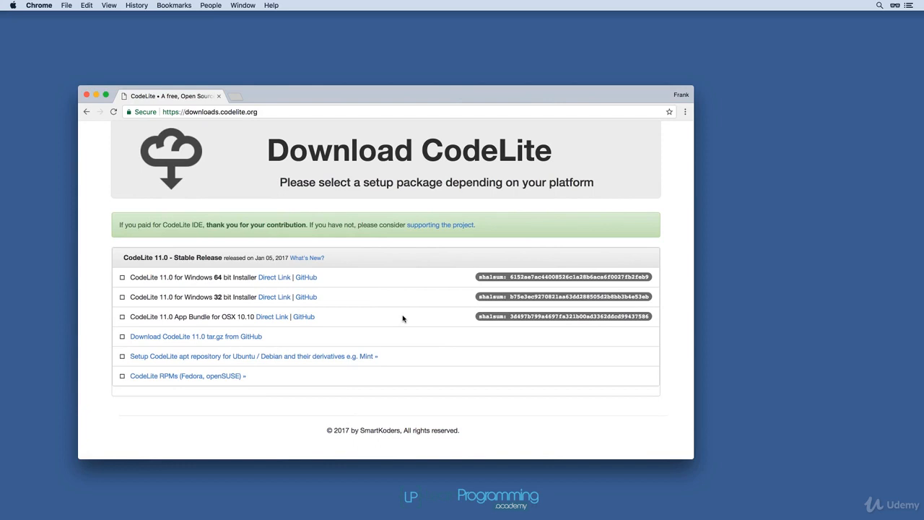
mouse_move(247, 296)
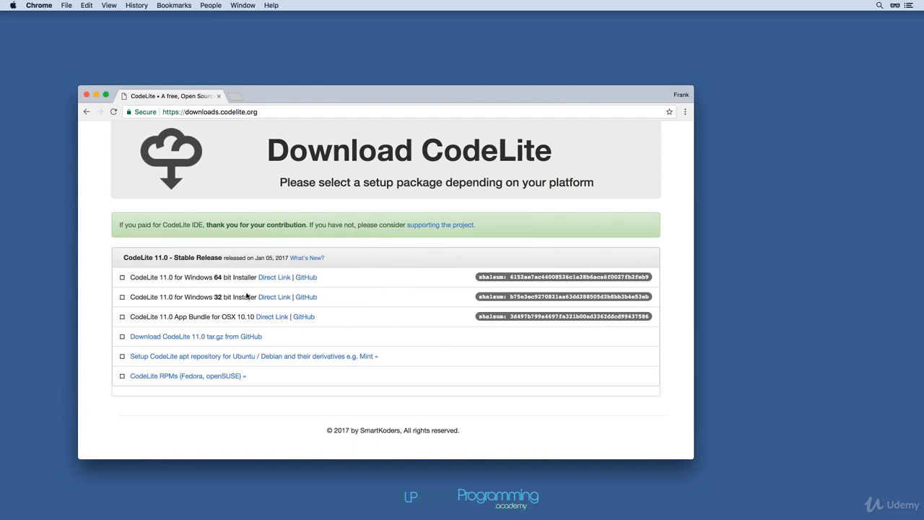
mouse_move(182, 315)
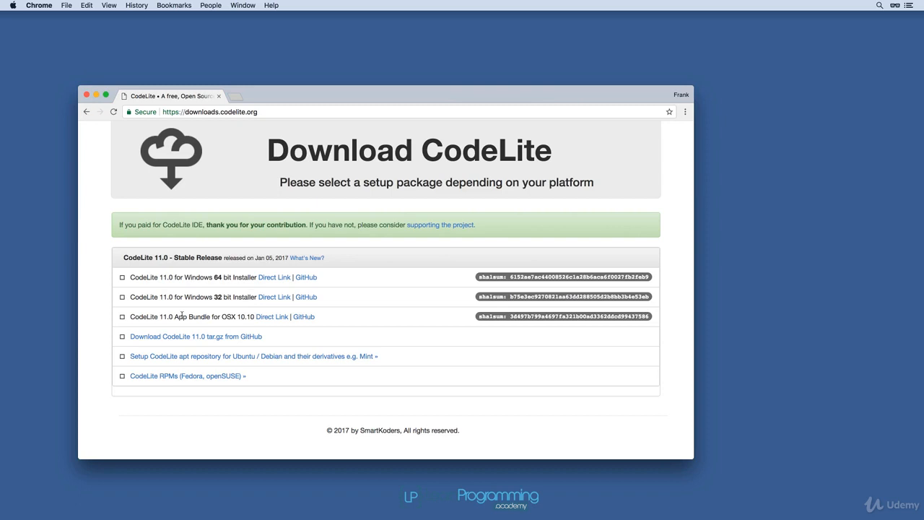
mouse_move(226, 317)
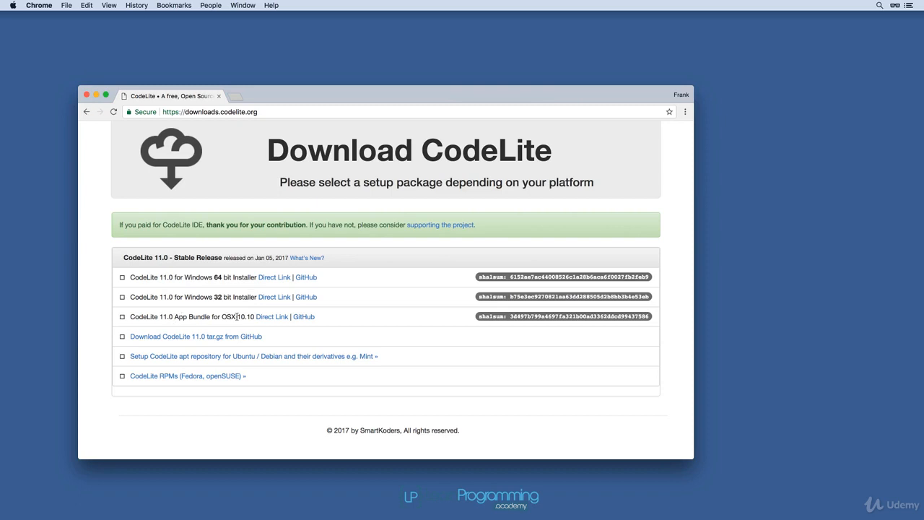
left_click(271, 317)
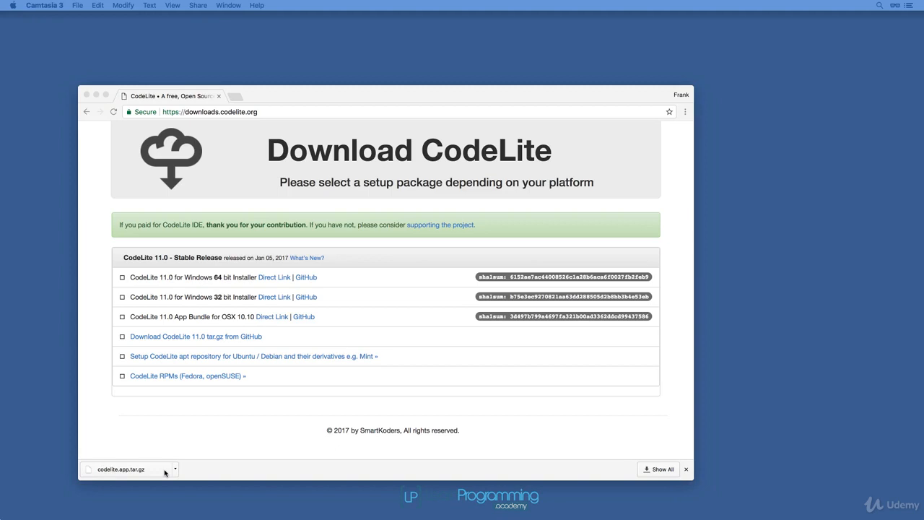
Step: Reveal the downloaded codelite.app.tar.gz archive in Finder from Chrome's download bar
left_click(174, 470)
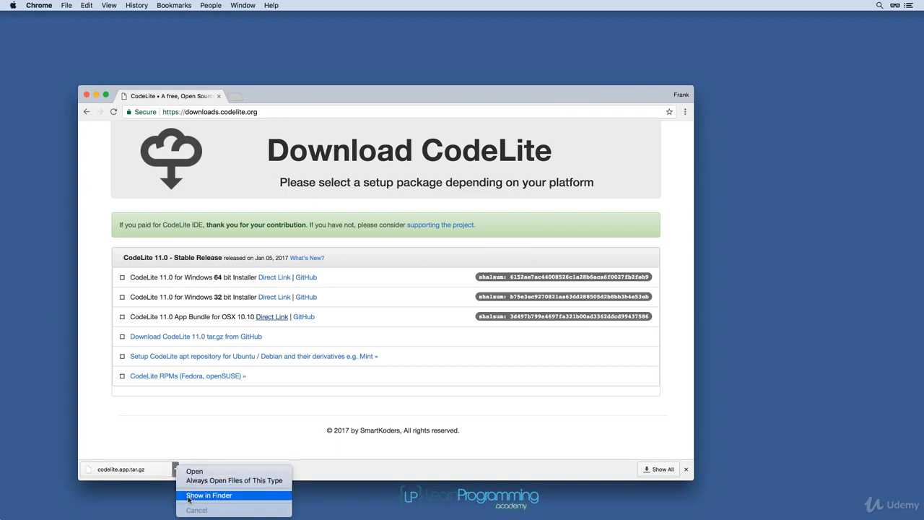
left_click(208, 496)
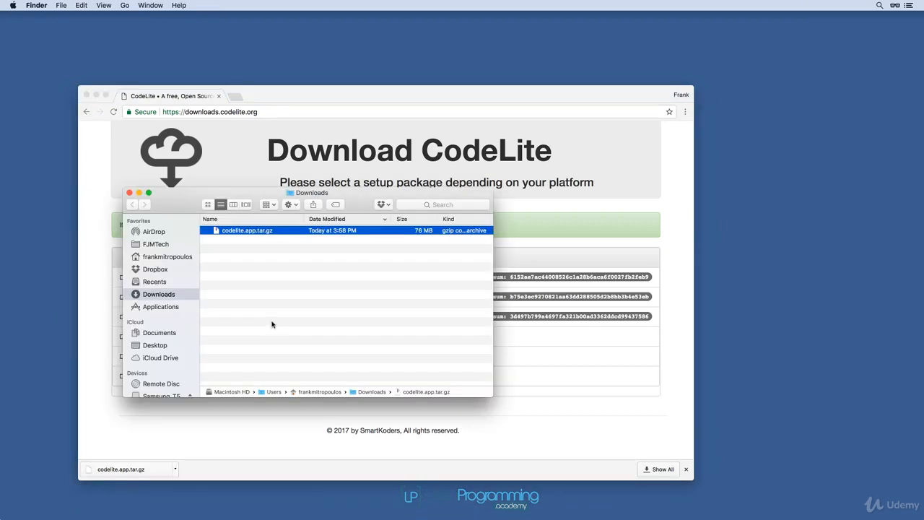
Step: Unpack codelite.app.tar.gz in Downloads and select the extracted codelite application
double_click(247, 231)
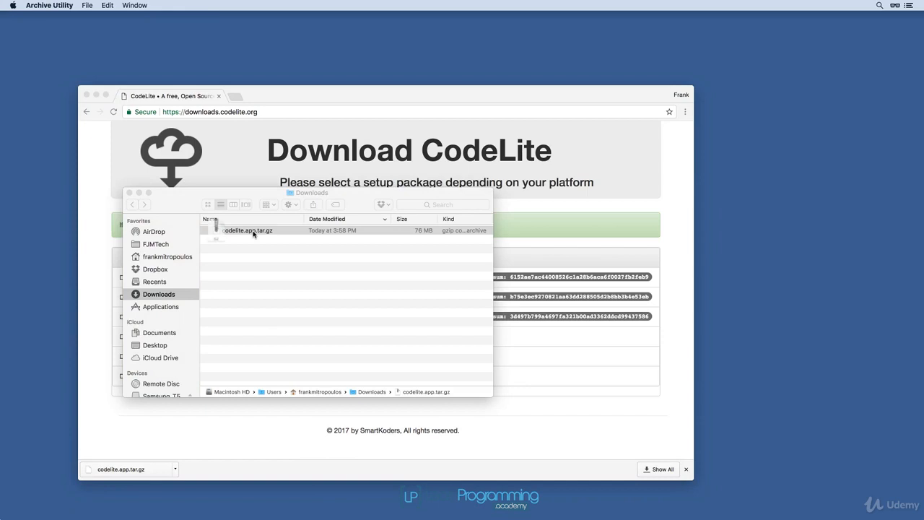
double_click(248, 231)
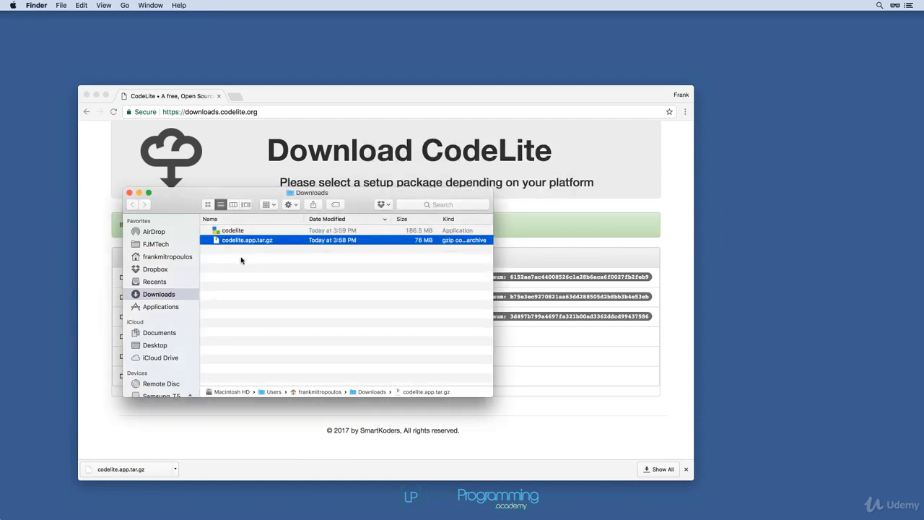
left_click(233, 231)
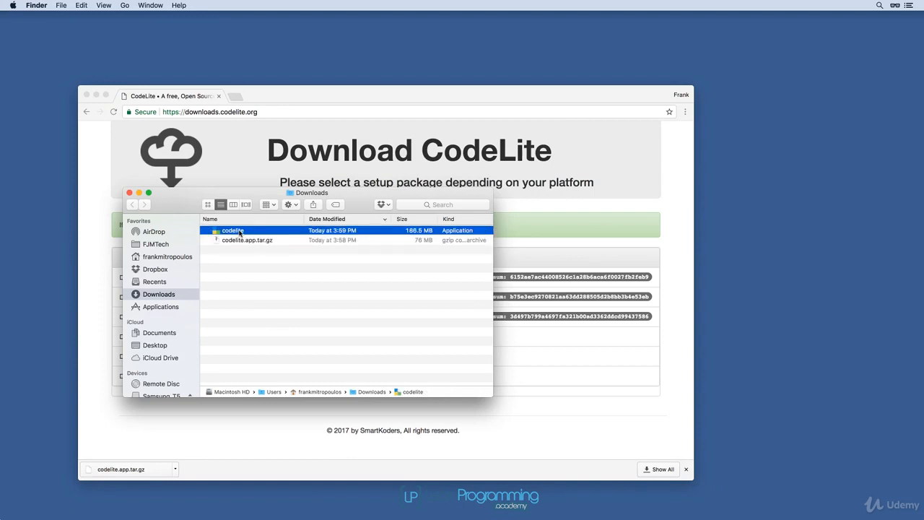